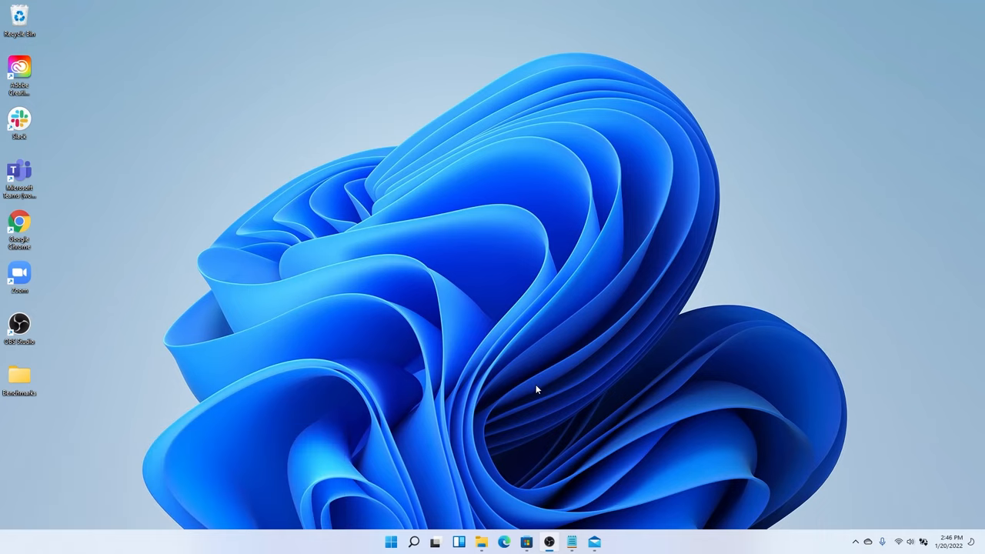
mouse_move(522, 464)
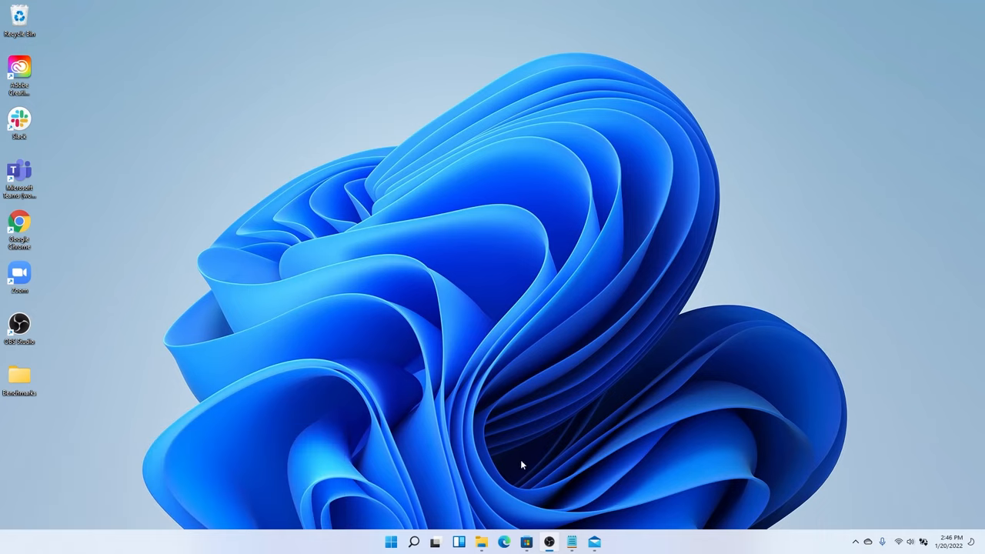
mouse_move(567, 453)
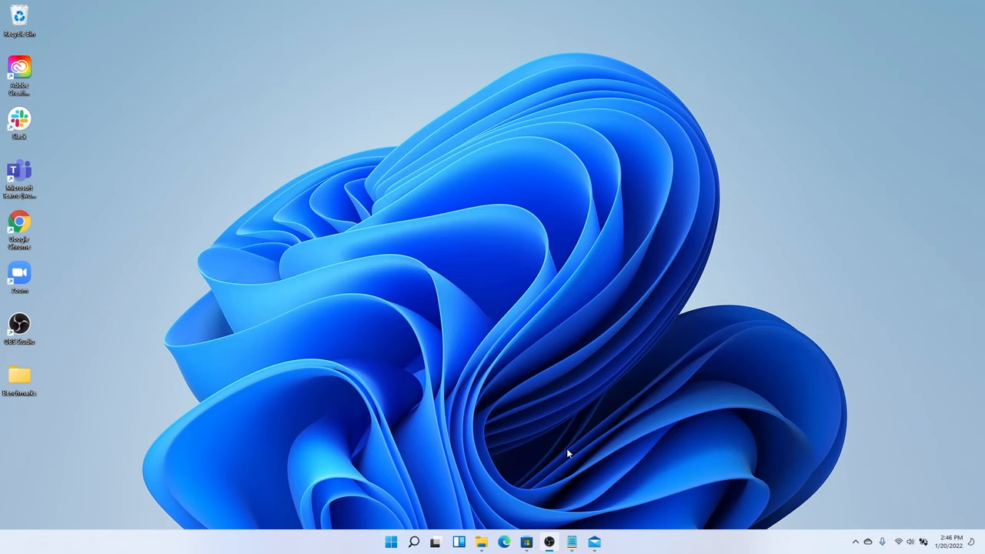
mouse_move(46, 501)
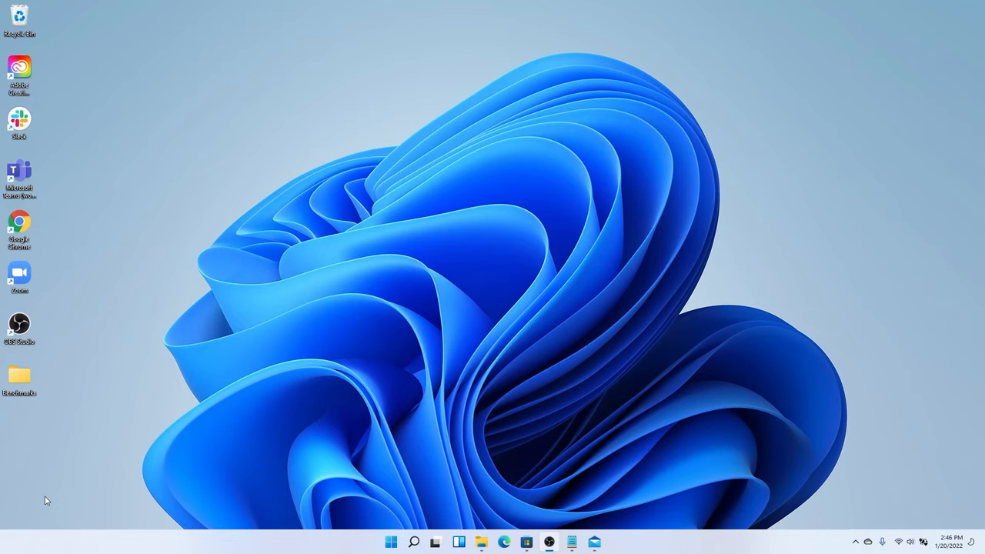
mouse_move(650, 542)
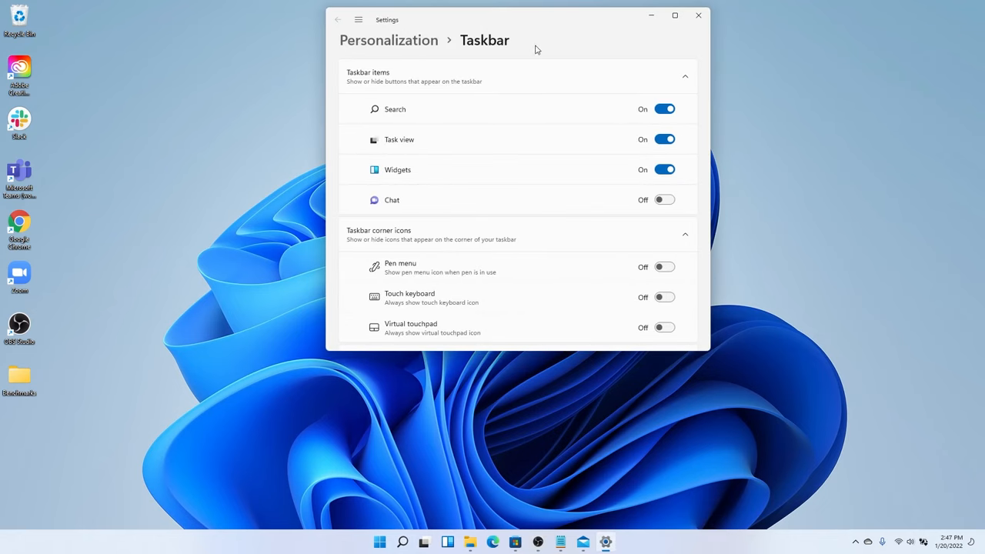
- Scroll to Taskbar behaviors and expand the Taskbar alignment dropdown showing Left and Center
scroll(down, 3)
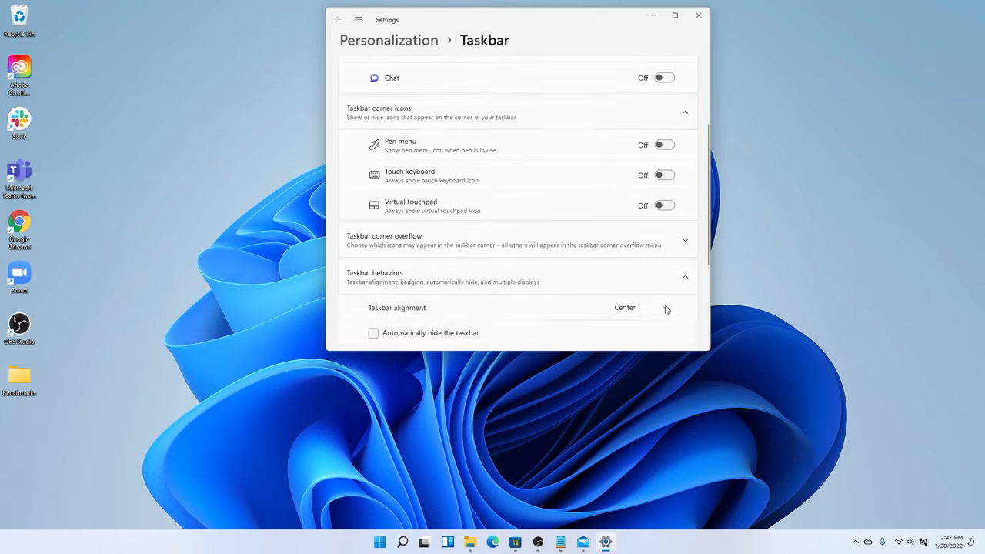
click(641, 307)
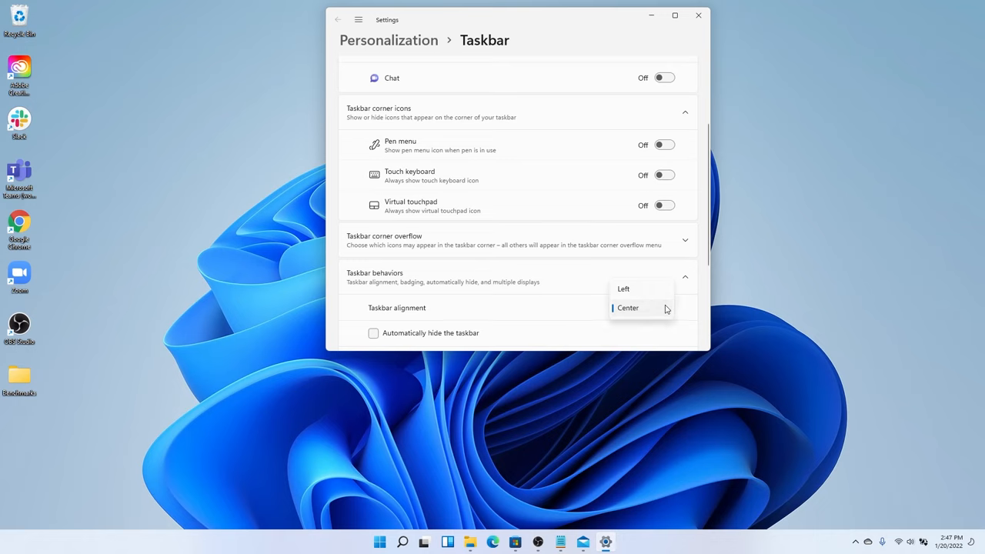
- Set Taskbar alignment to Left so the icons move to the left edge
click(623, 289)
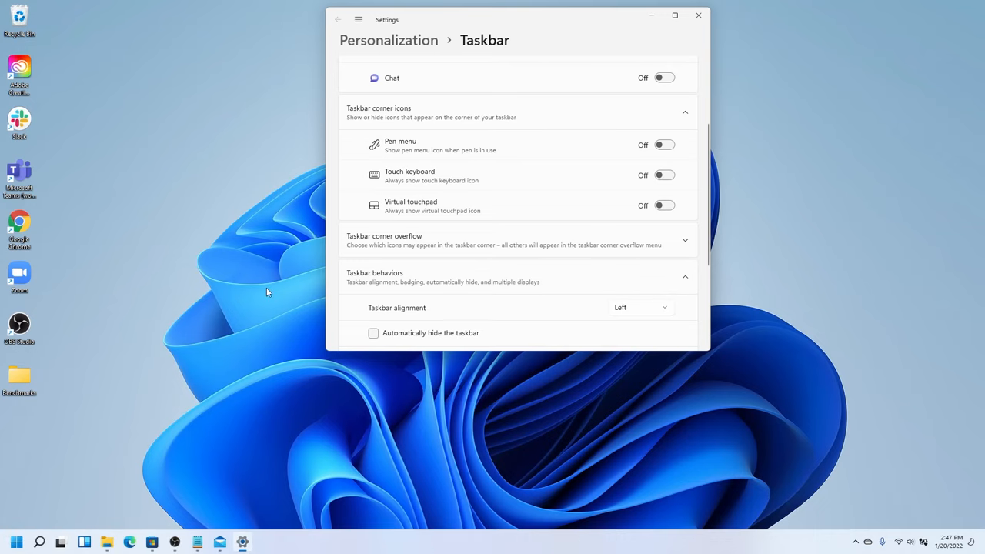
mouse_move(206, 296)
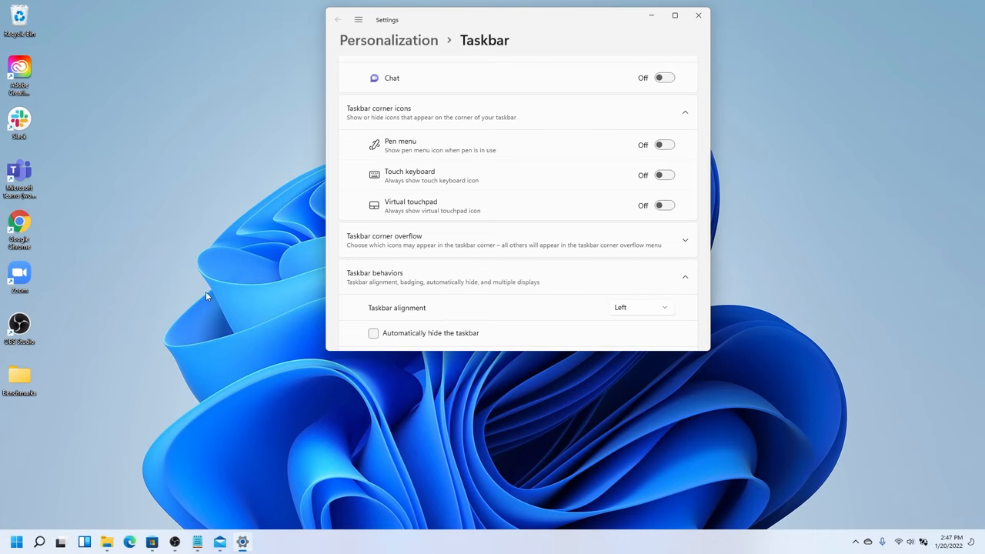
mouse_move(16, 542)
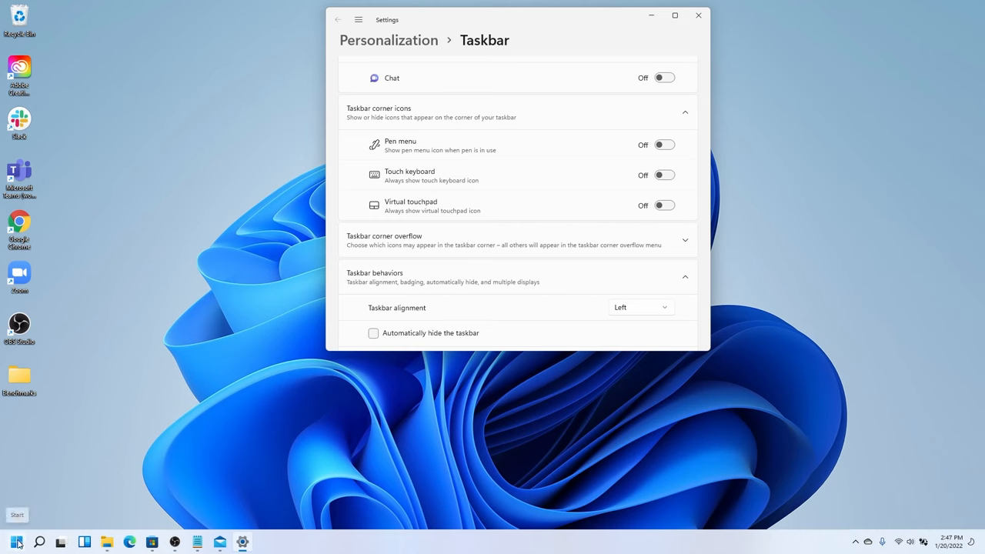
click(16, 543)
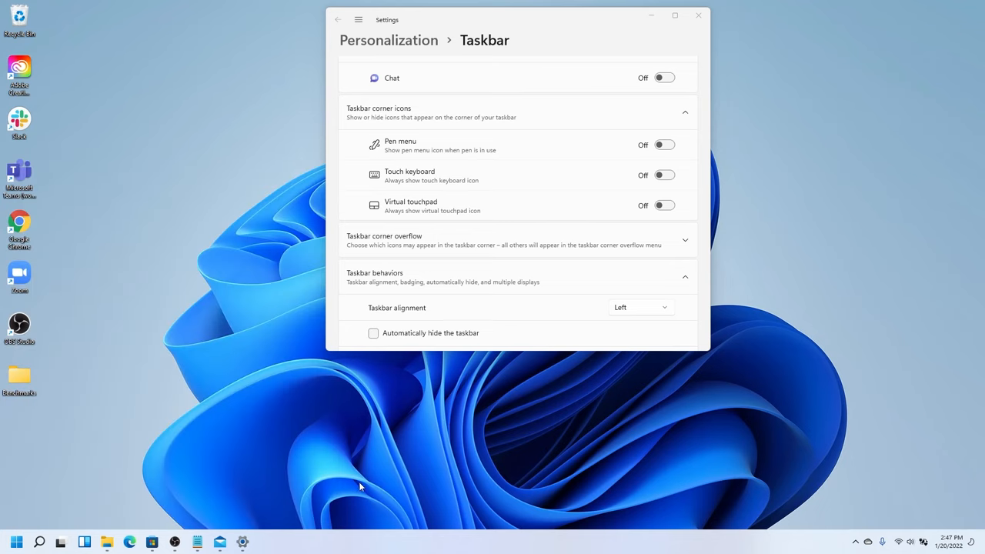
mouse_move(290, 547)
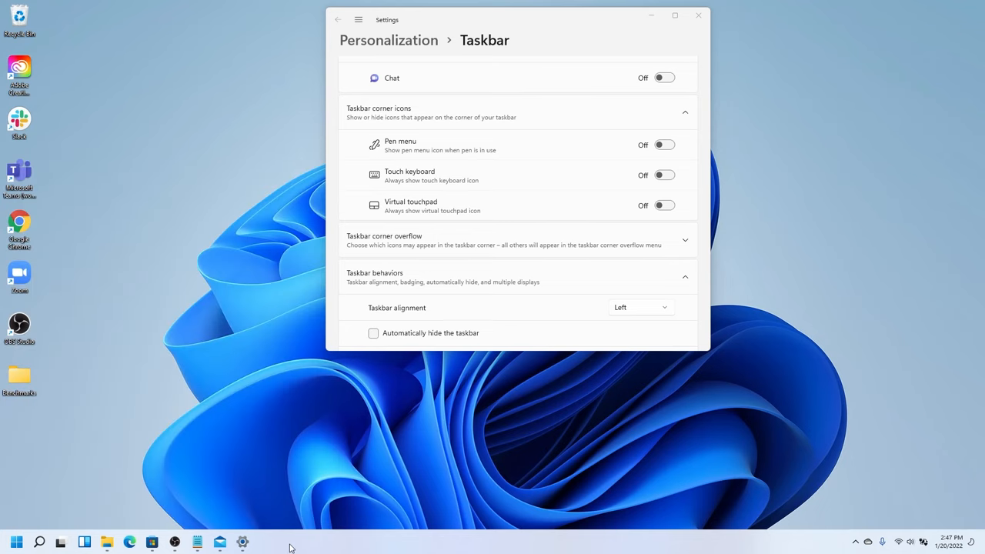
mouse_move(290, 477)
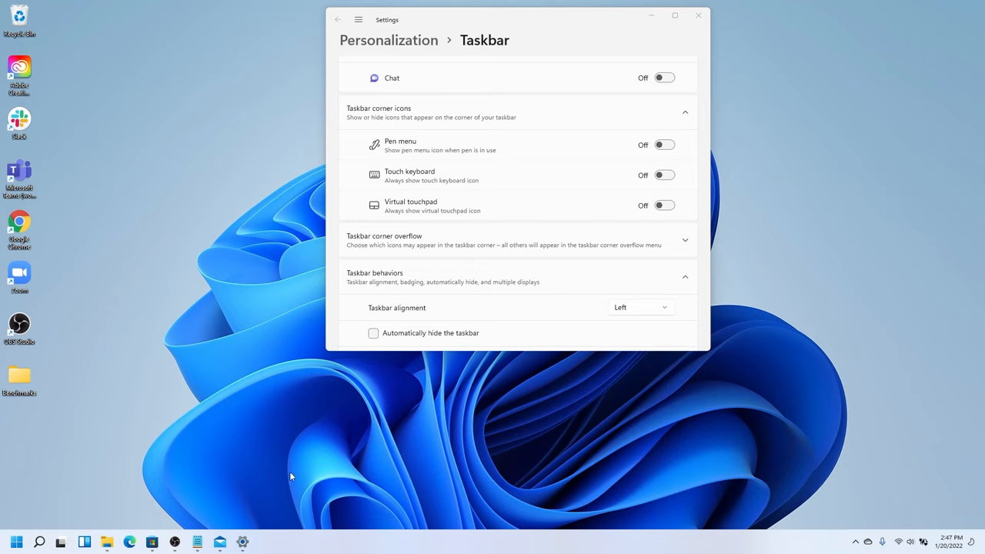